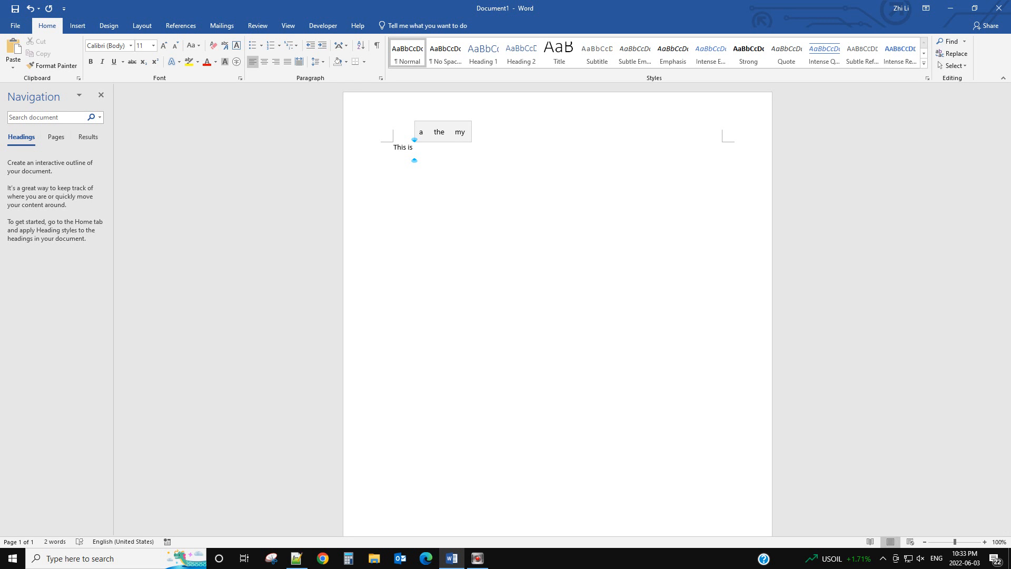
- Continue the Word sentence to "This is a bo" so word suggestions appear above the text
click(415, 147)
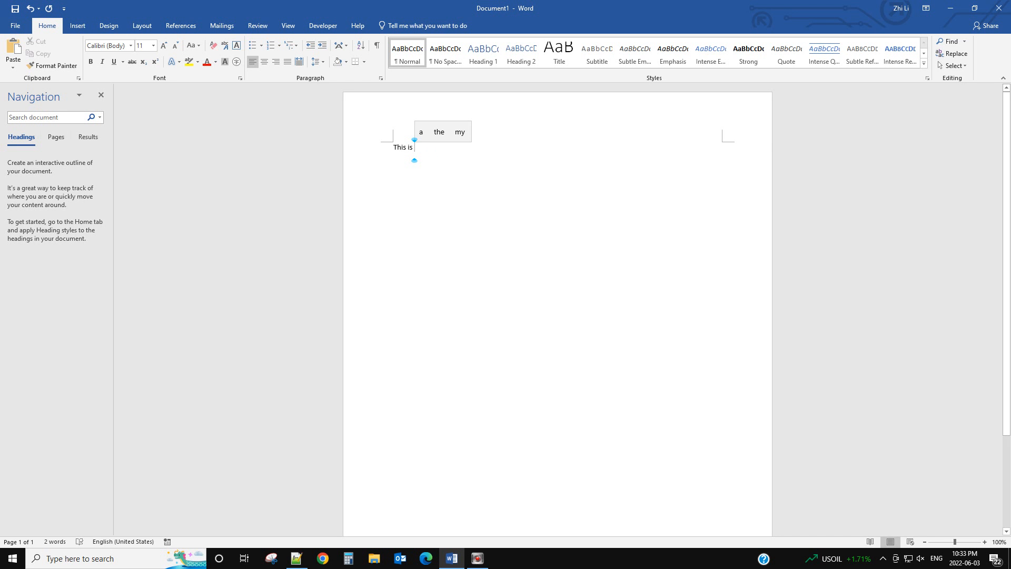
text(a)
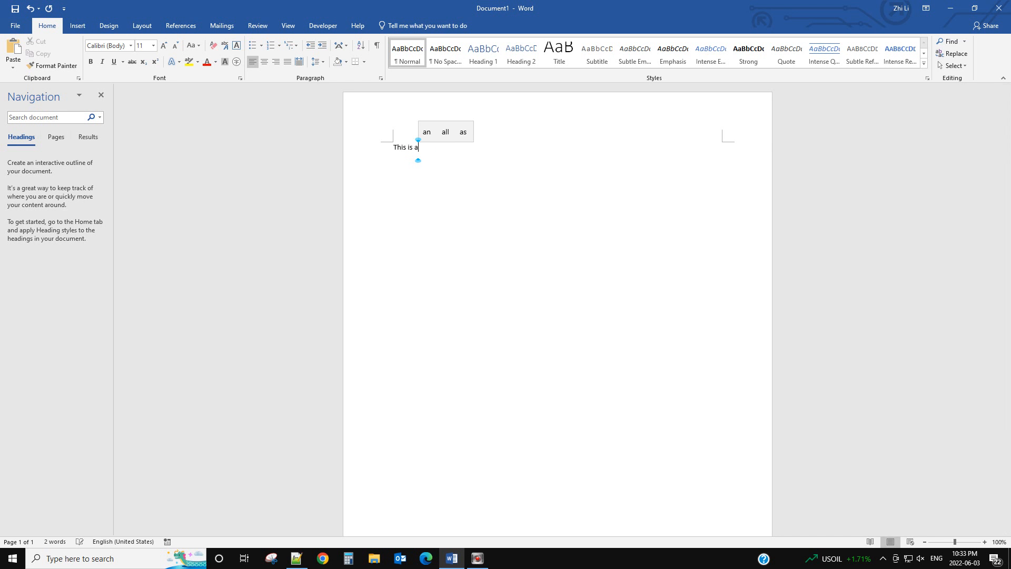
text(bo)
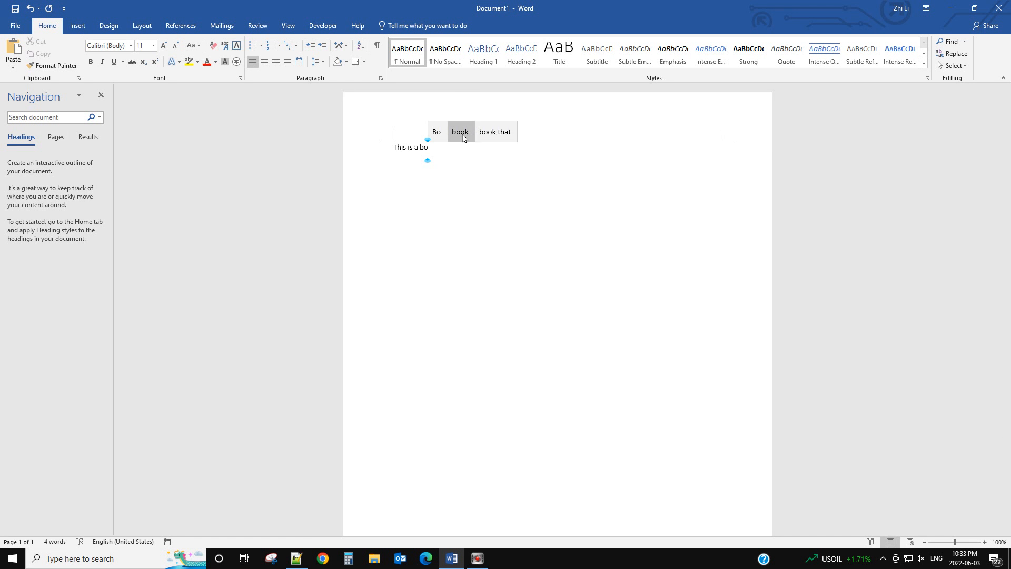
mouse_move(494, 142)
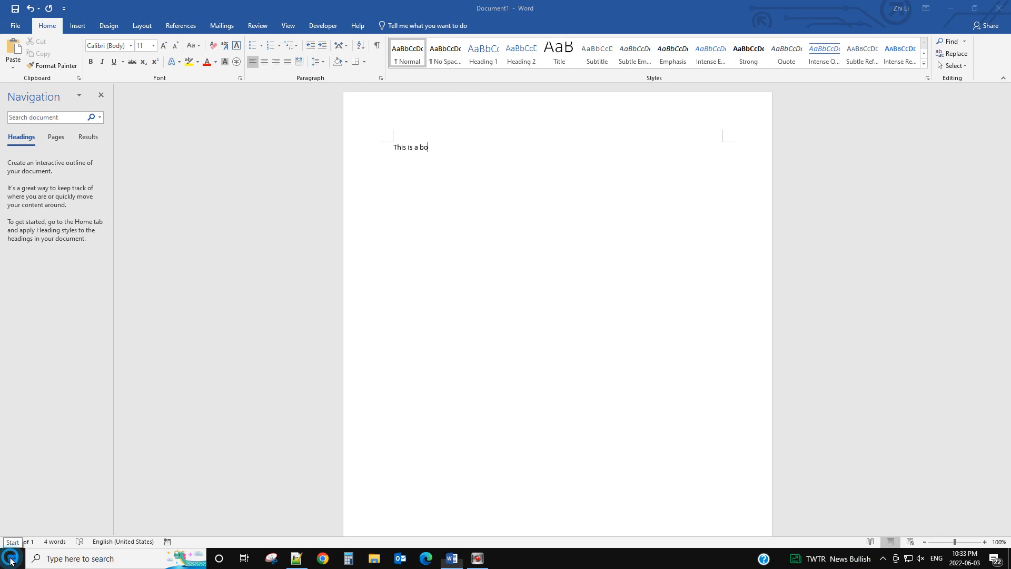
- Launch Windows Settings from Start and search for "text sug"
click(9, 558)
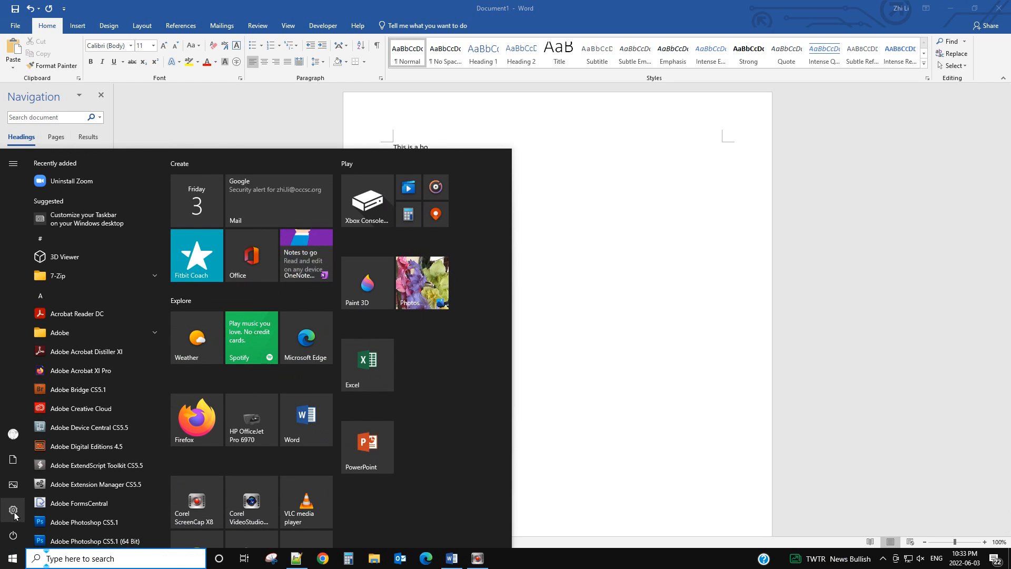
click(12, 509)
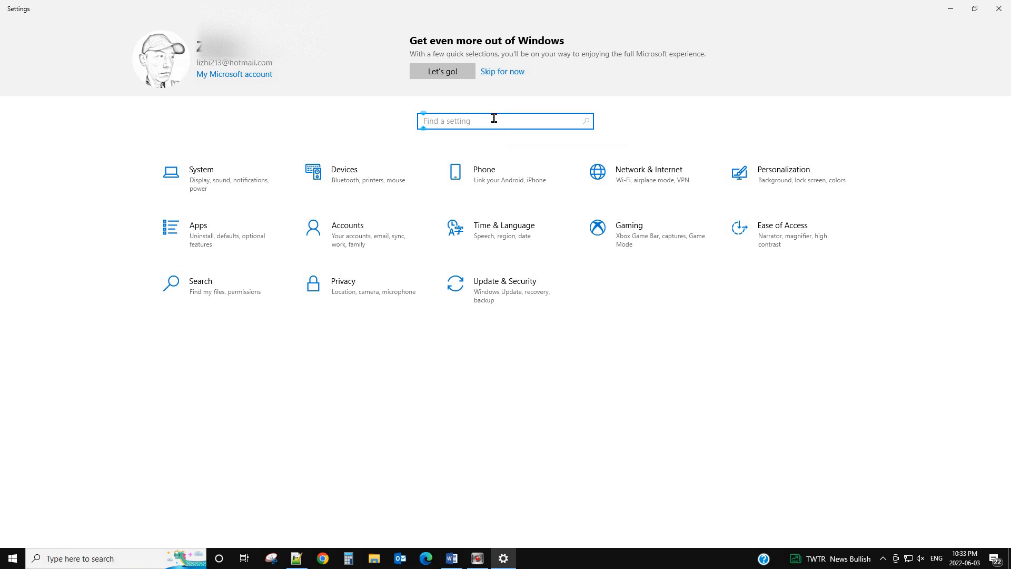
text(te)
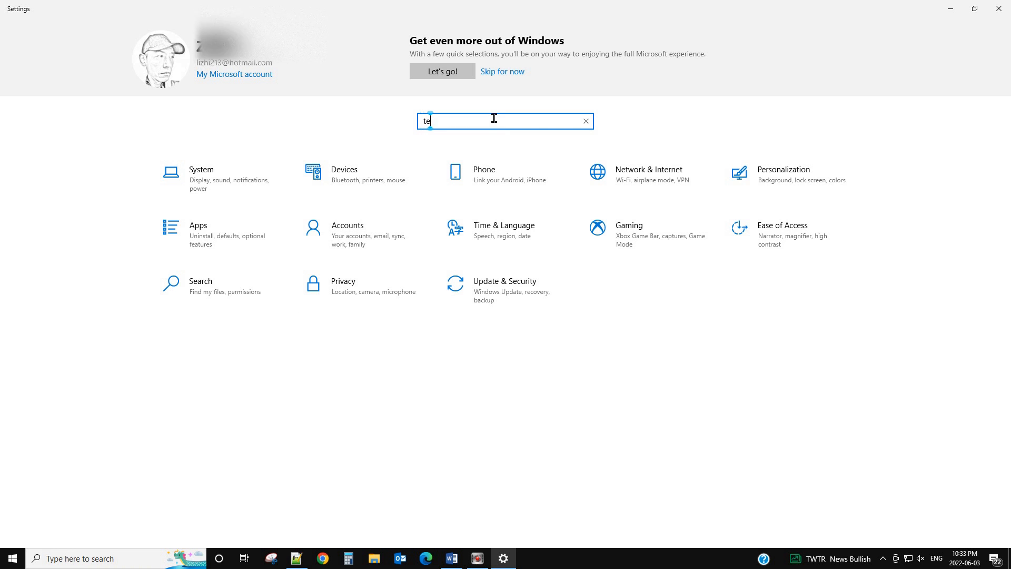
text(xt)
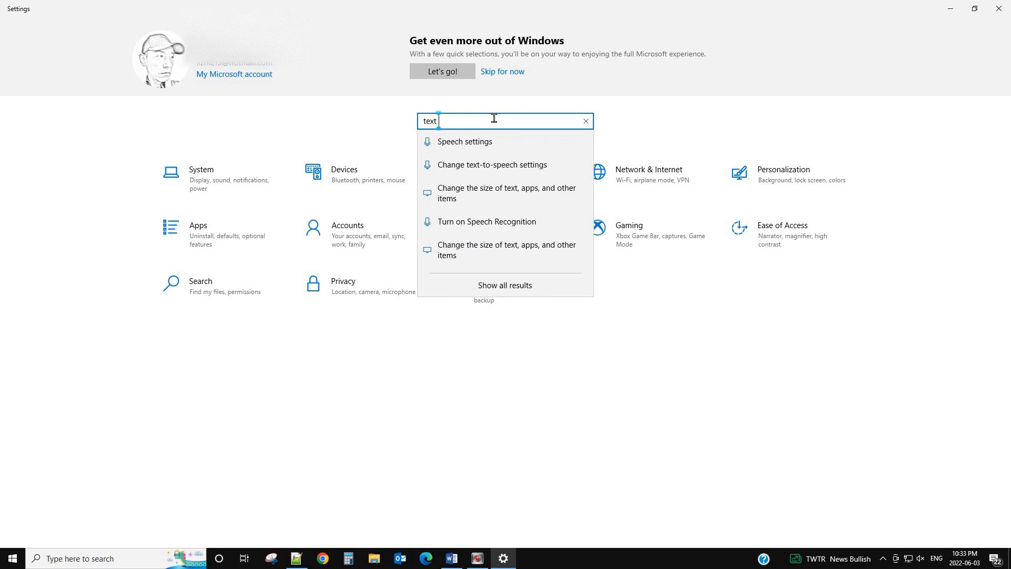
text(sug)
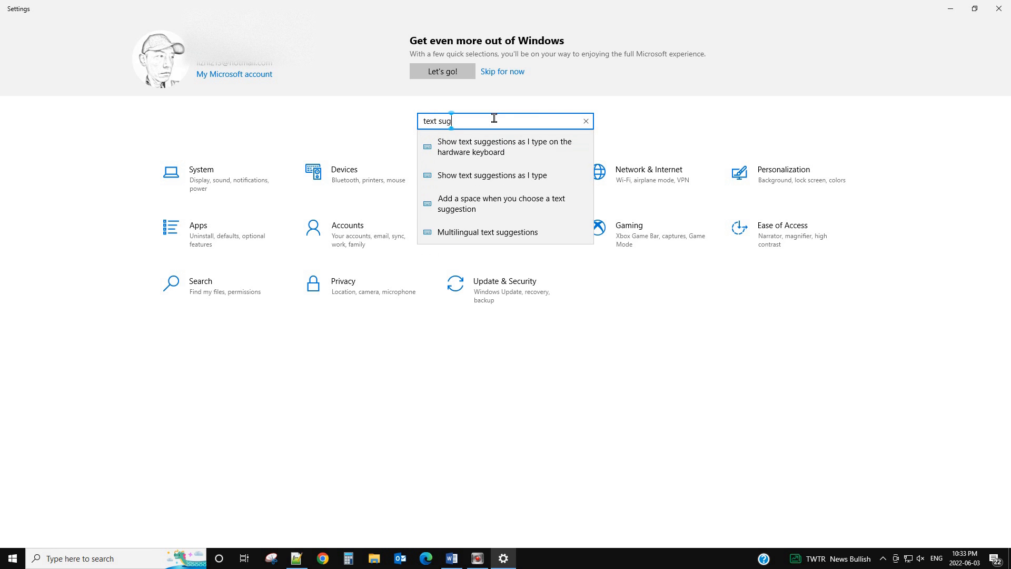
mouse_move(484, 148)
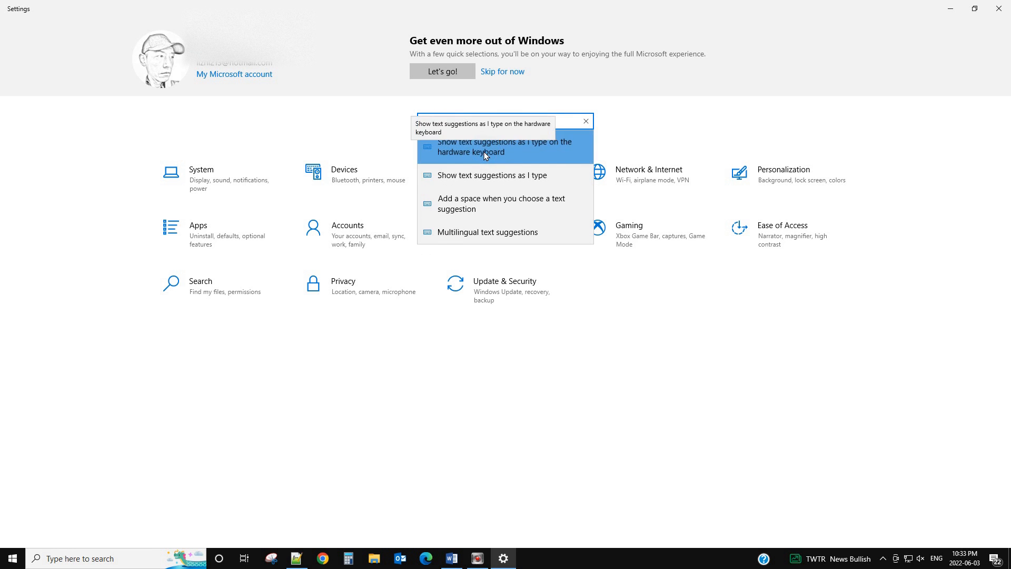
- On the Typing page, switch hardware-keyboard text suggestions off and back on
click(505, 148)
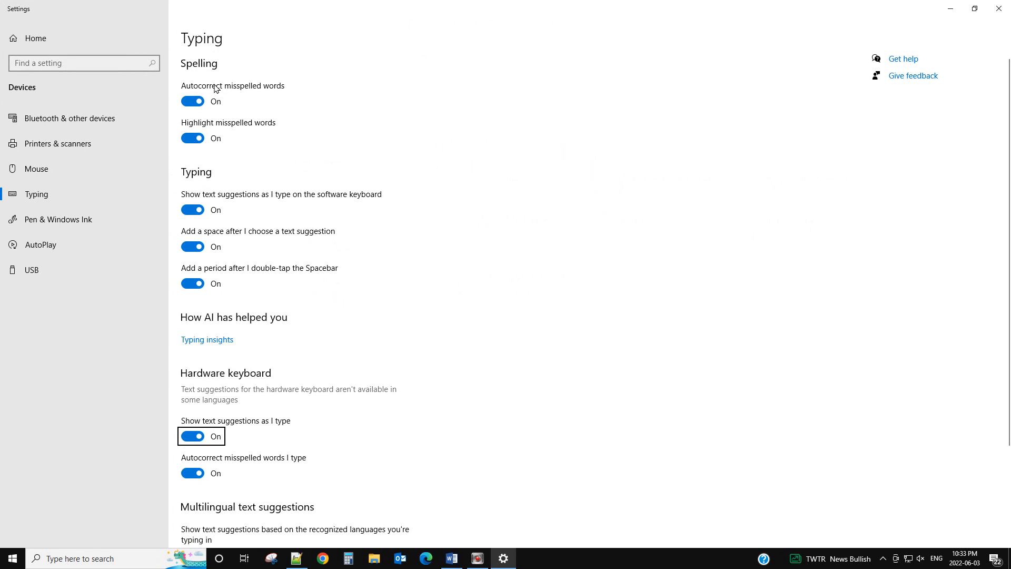
mouse_move(295, 275)
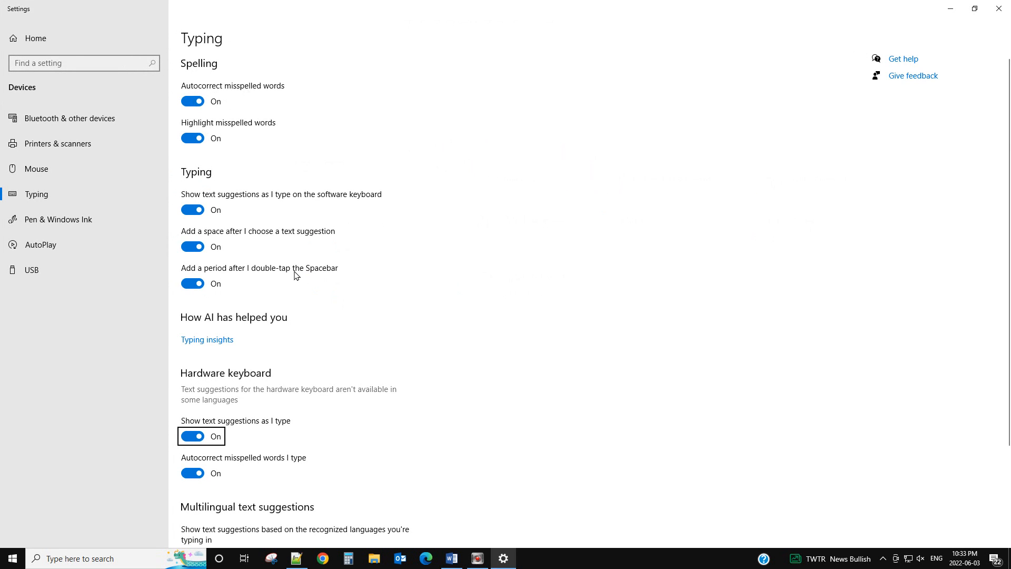
scroll(down, 3)
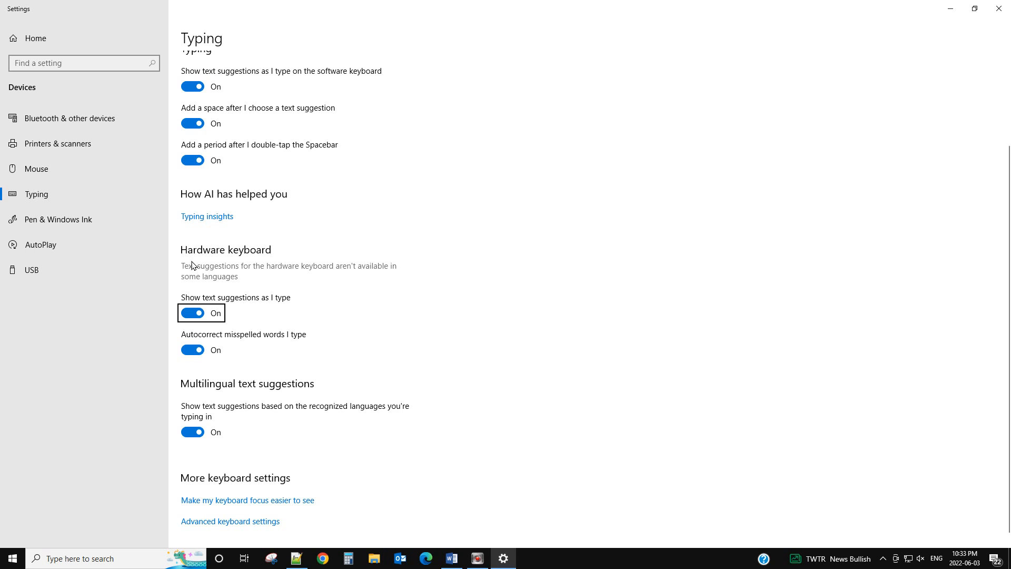
mouse_move(221, 297)
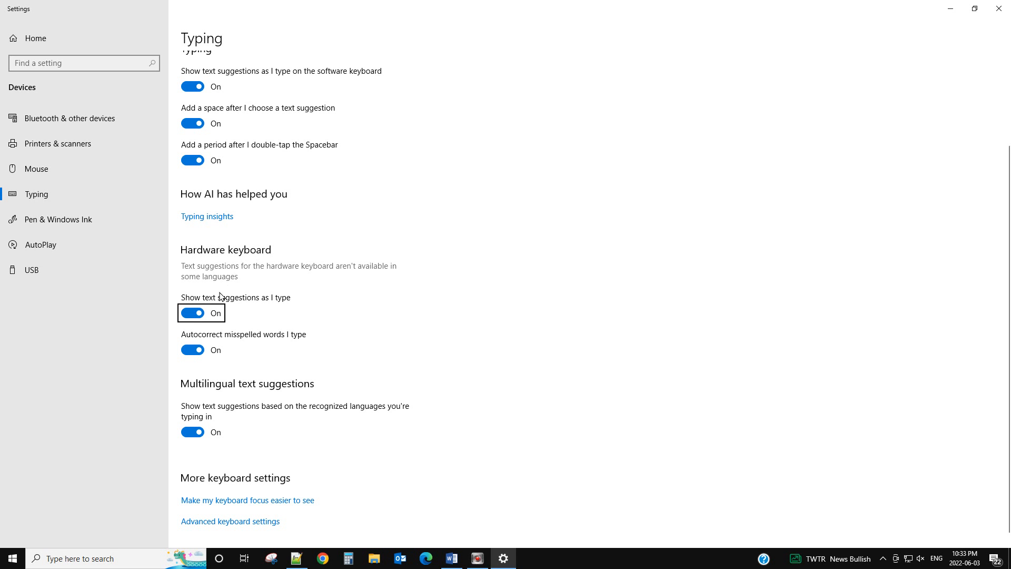
click(192, 313)
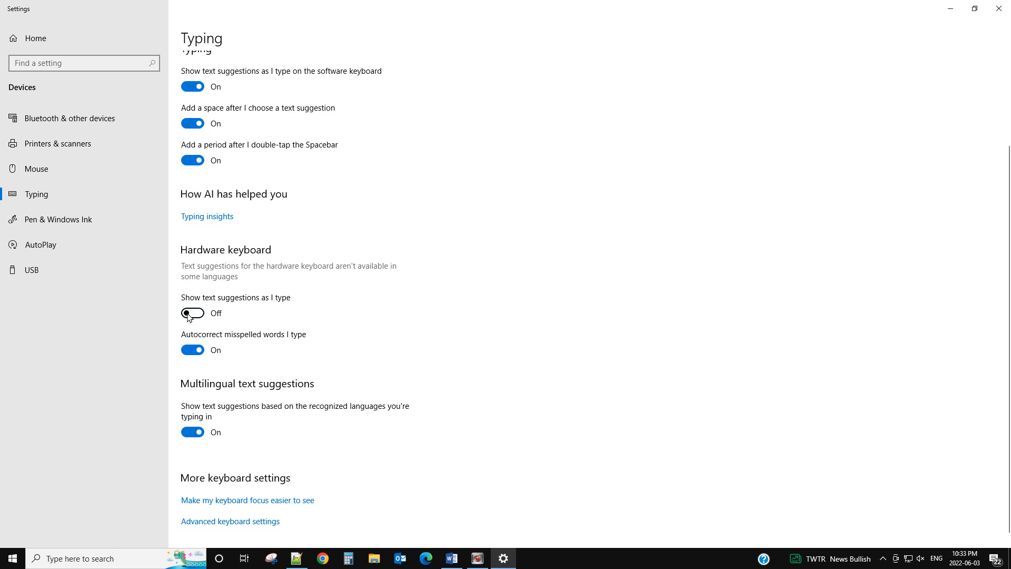
mouse_move(215, 306)
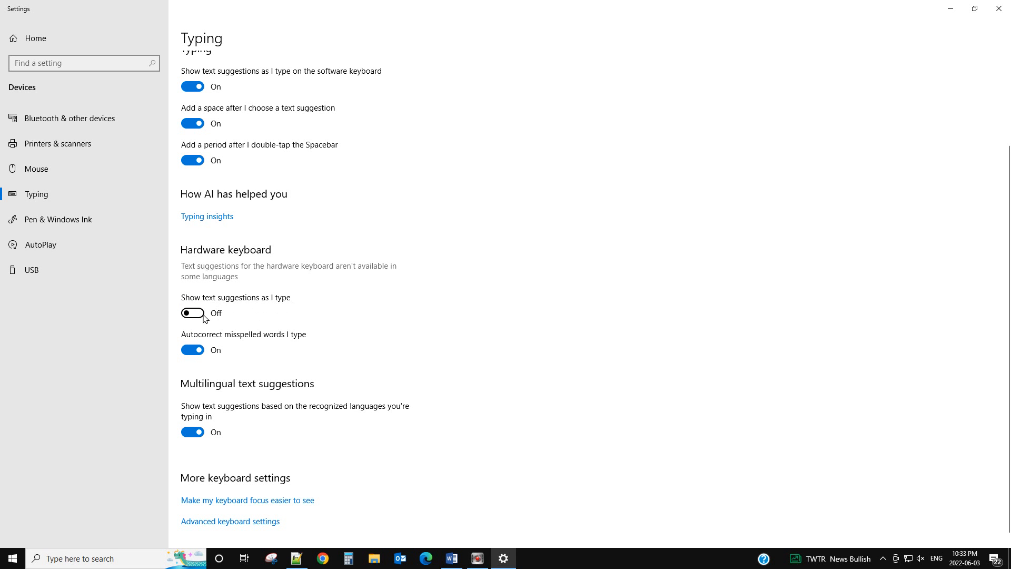
click(192, 313)
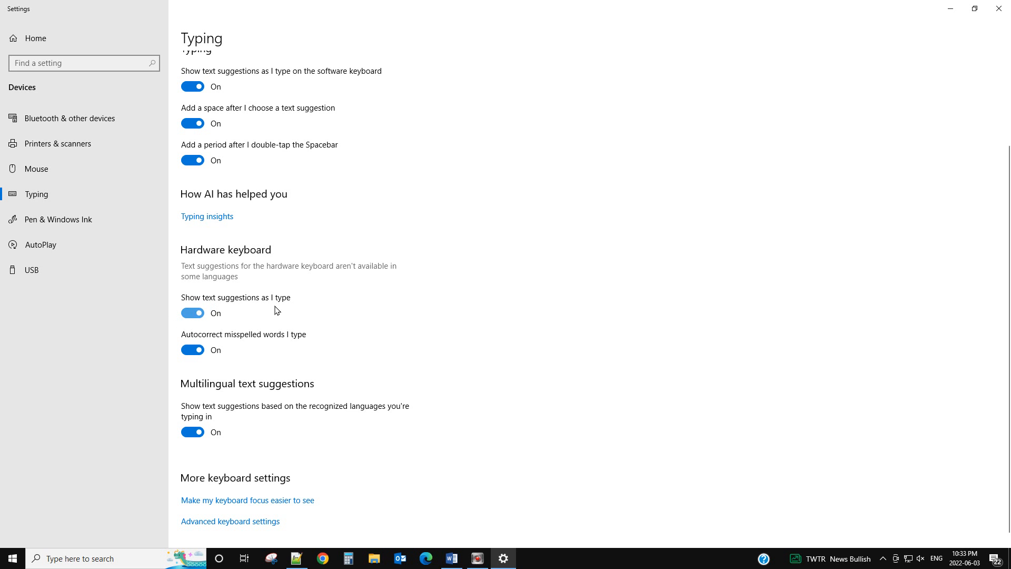
- Back in Word, add "o" to make "boo", see suggestions like booking, then remove it
click(450, 558)
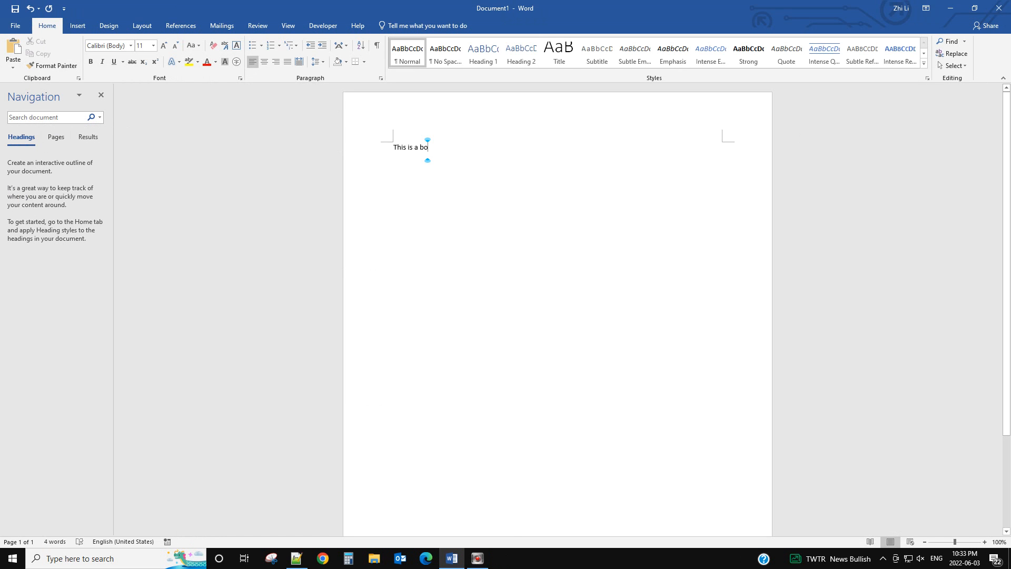
text(o)
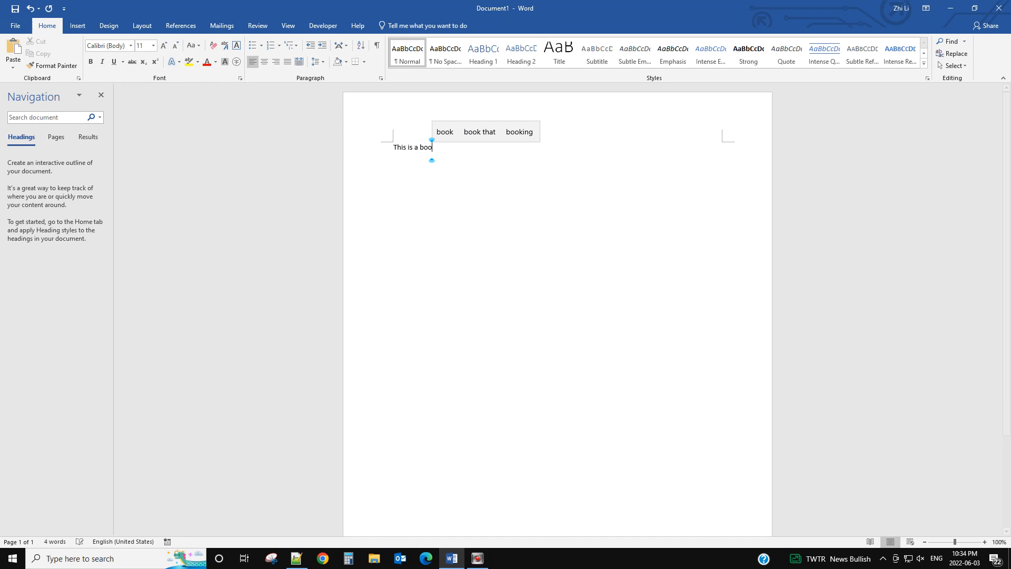
key(Backspace)
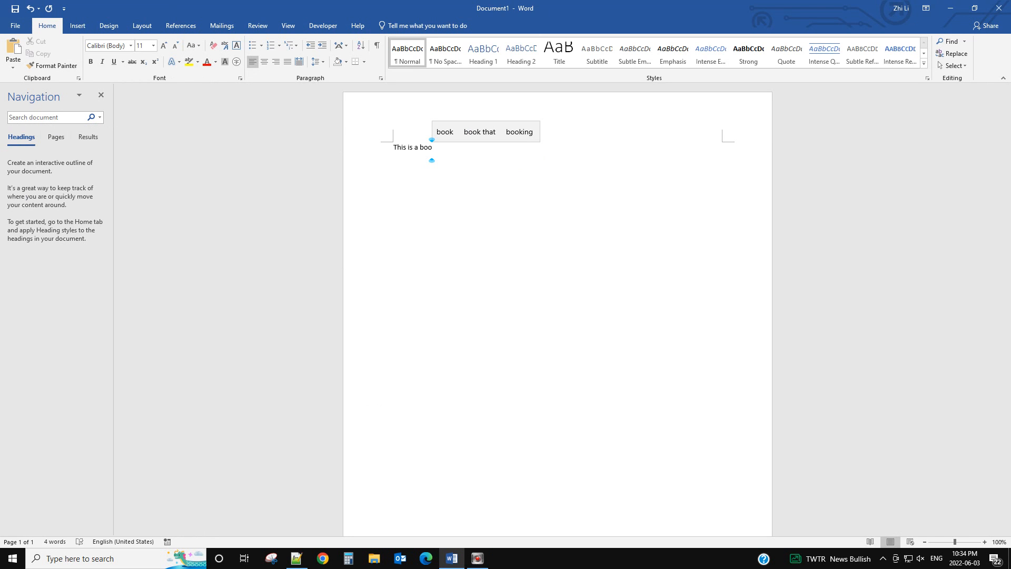